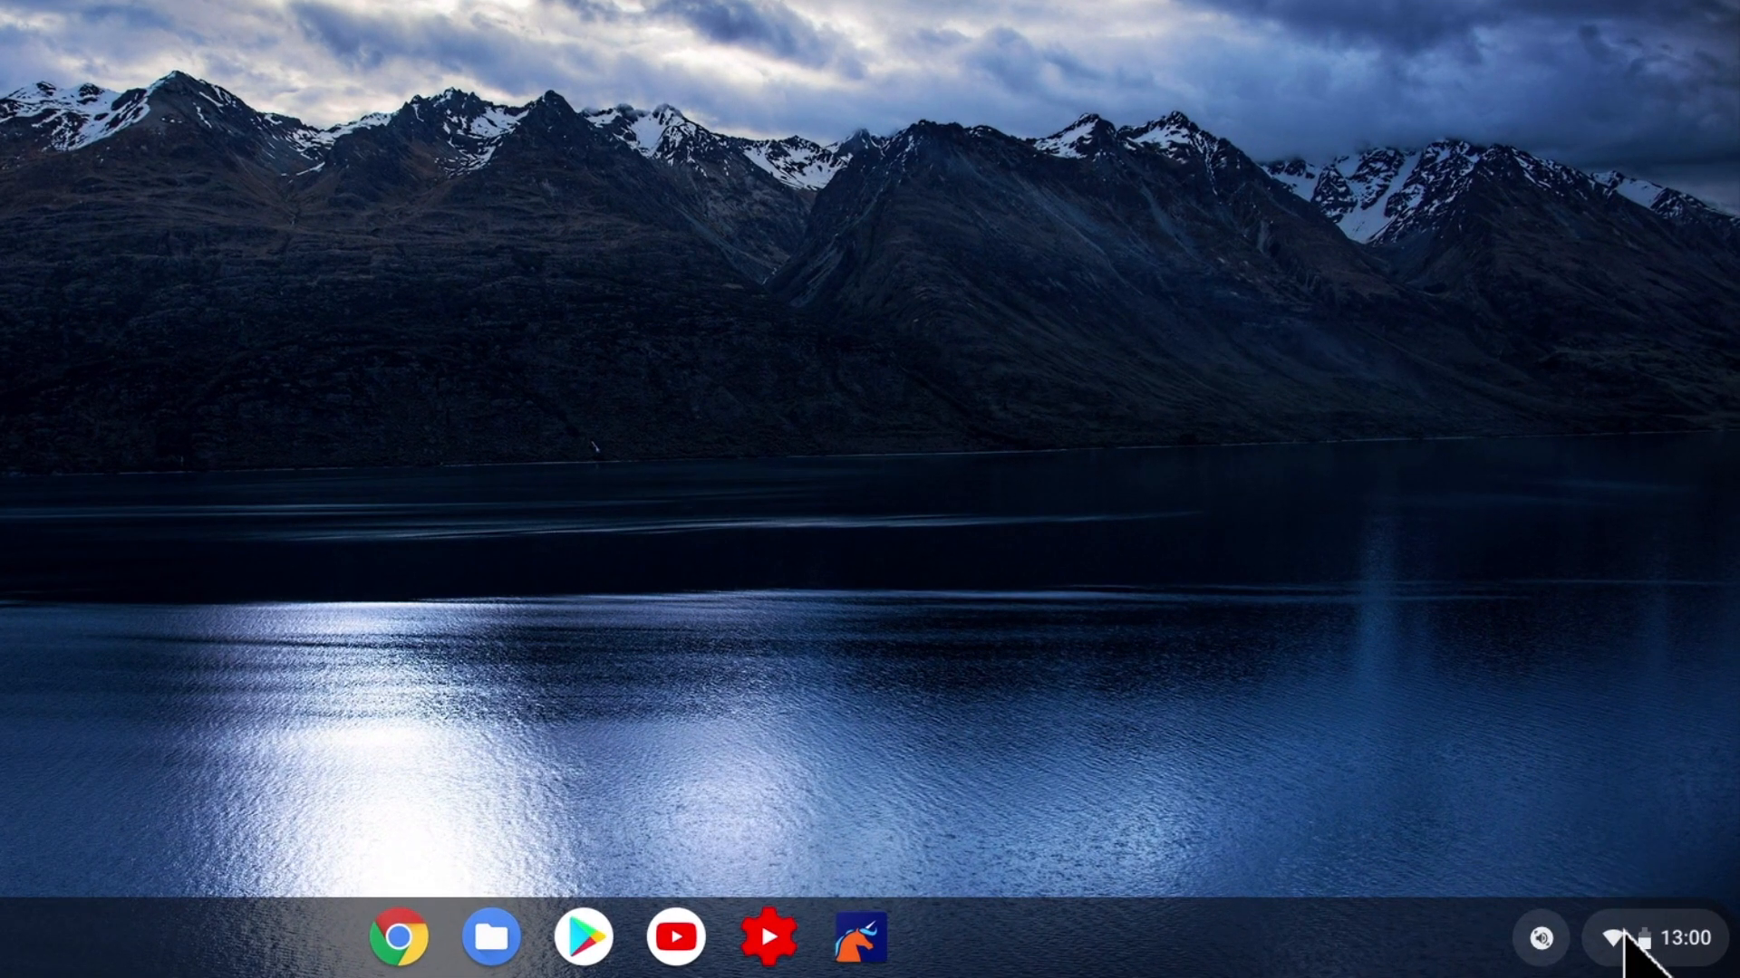
# - Open Quick Settings from the shelf's status area clock
pyautogui.click(1631, 938)
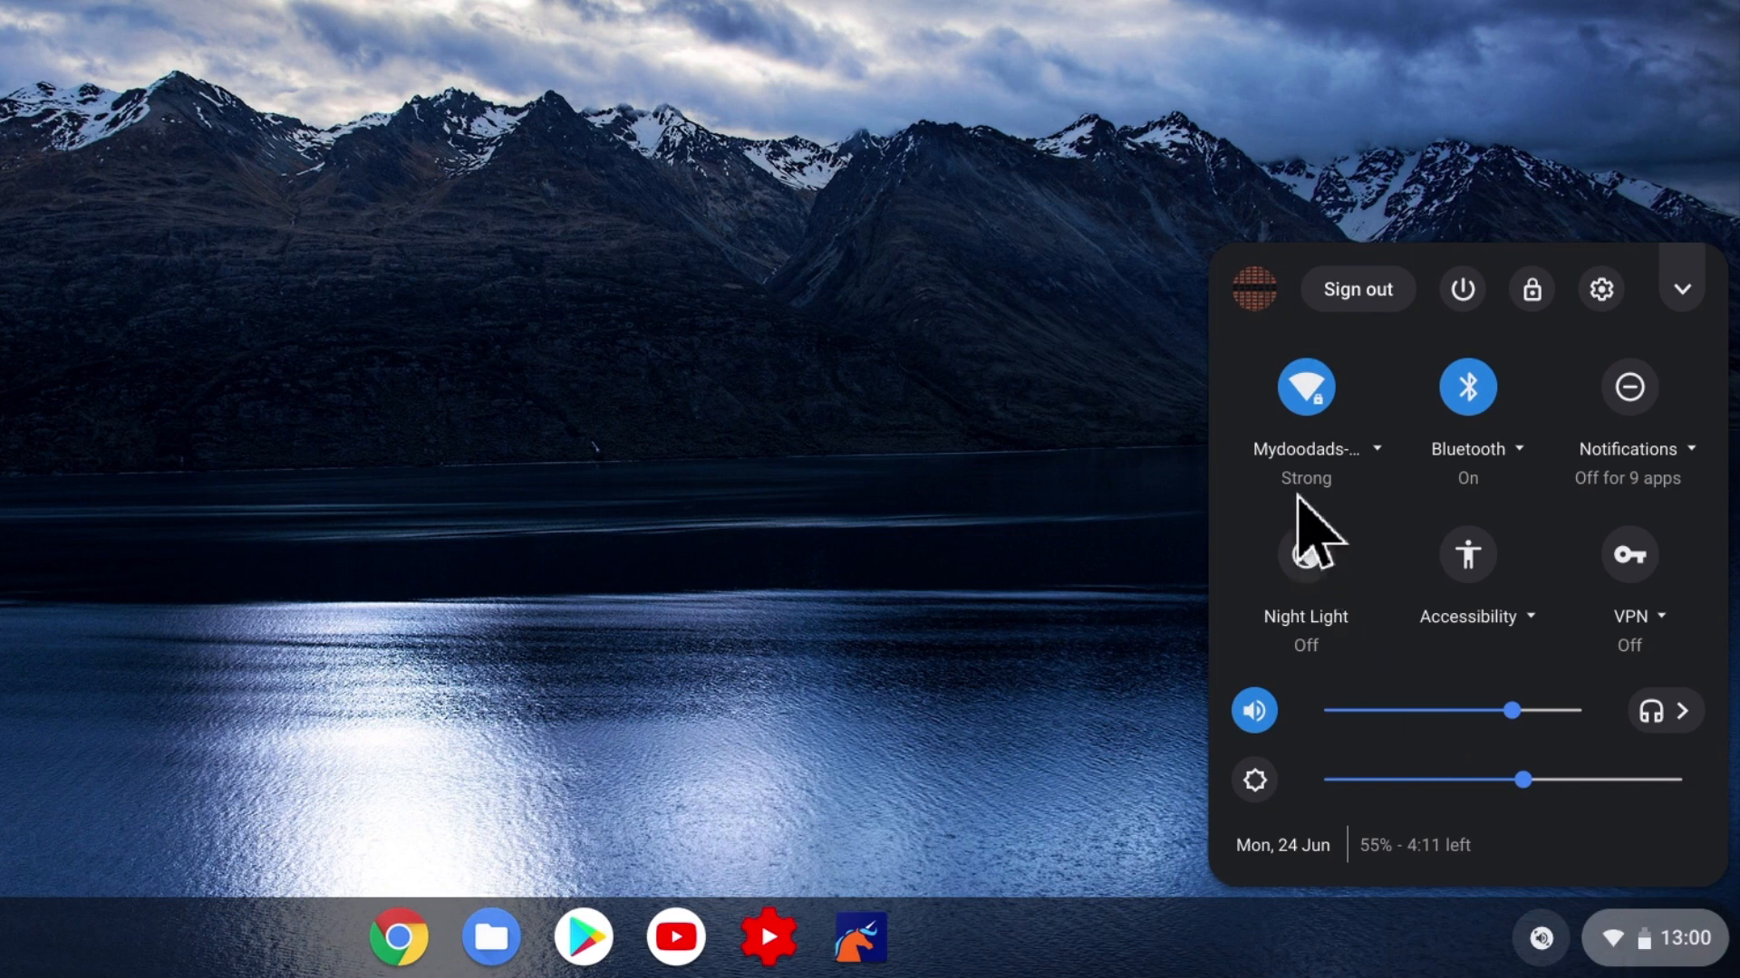
pyautogui.moveTo(1305, 449)
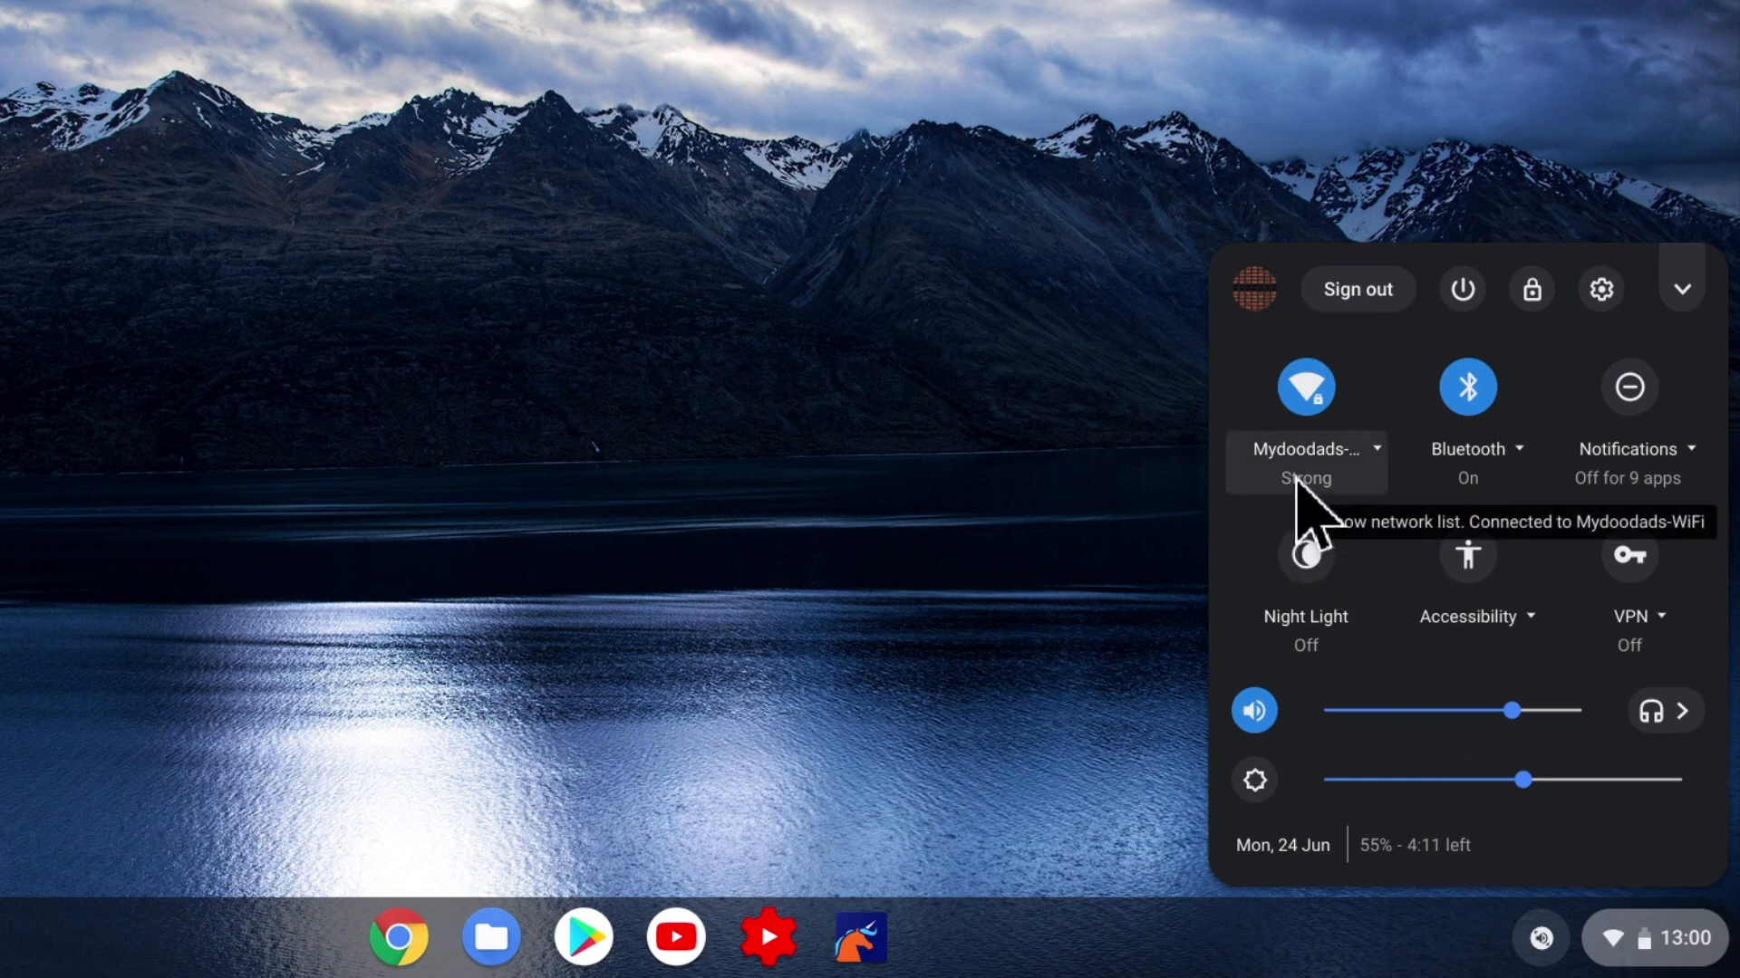
# - Open the details page for the connected Mydoodads-WiFi network from the Wi-Fi list
pyautogui.click(1305, 448)
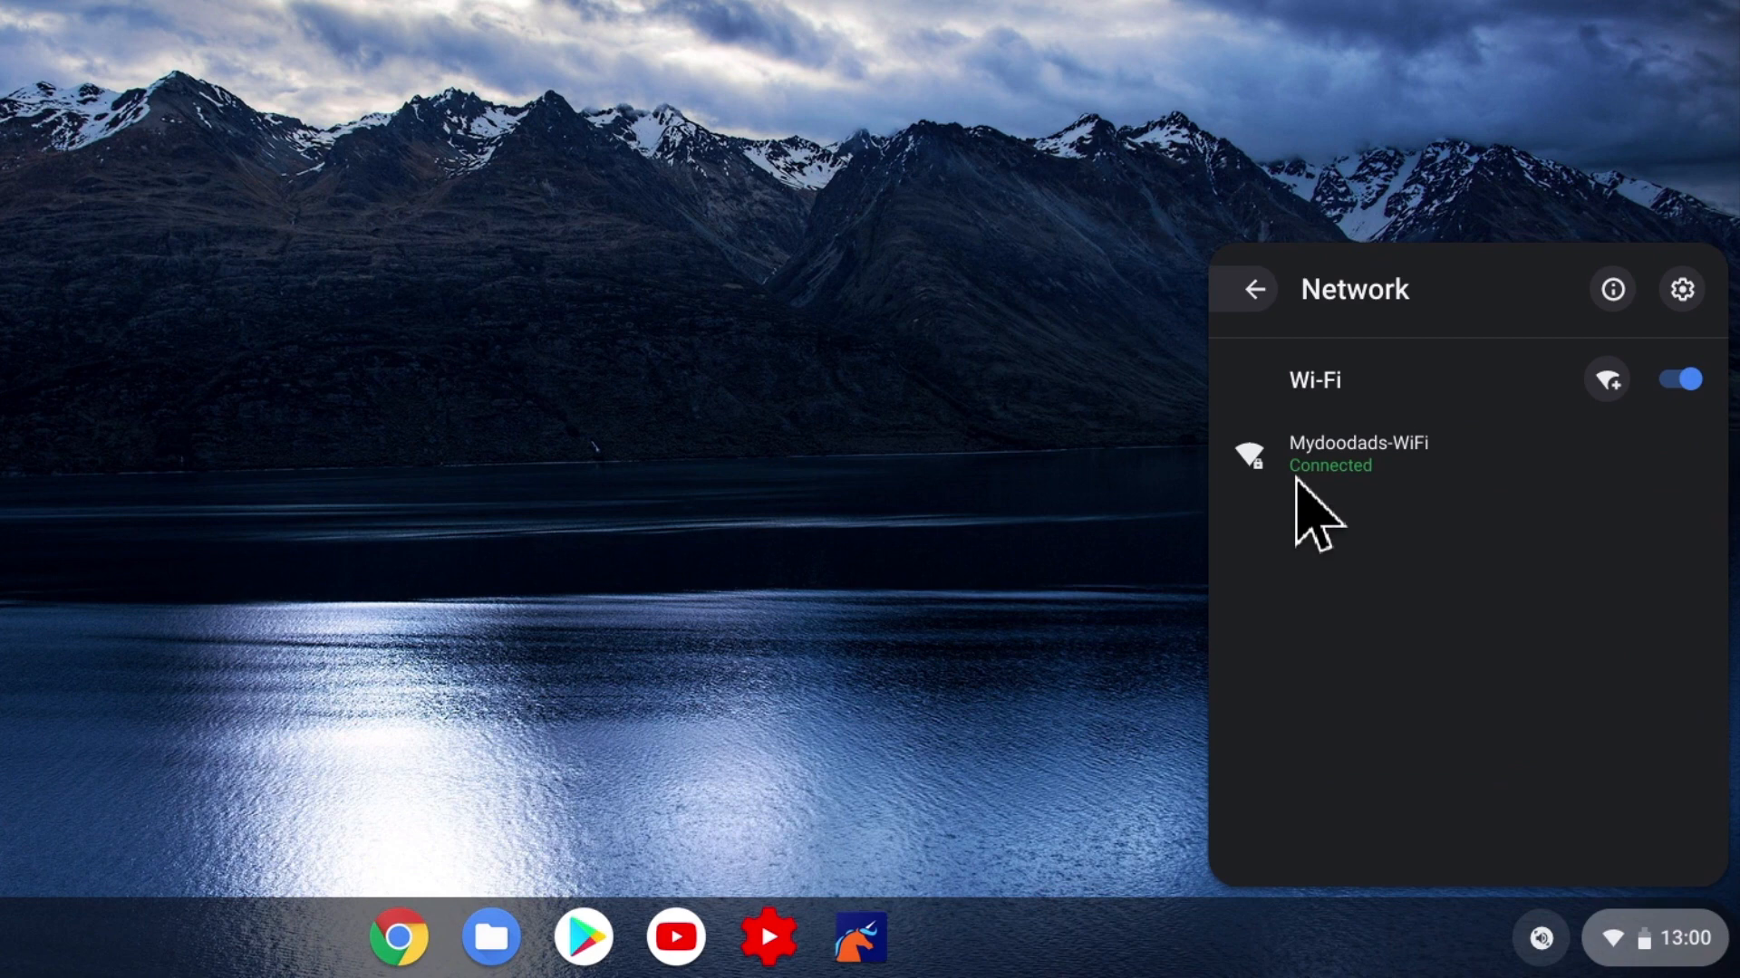
pyautogui.click(1357, 453)
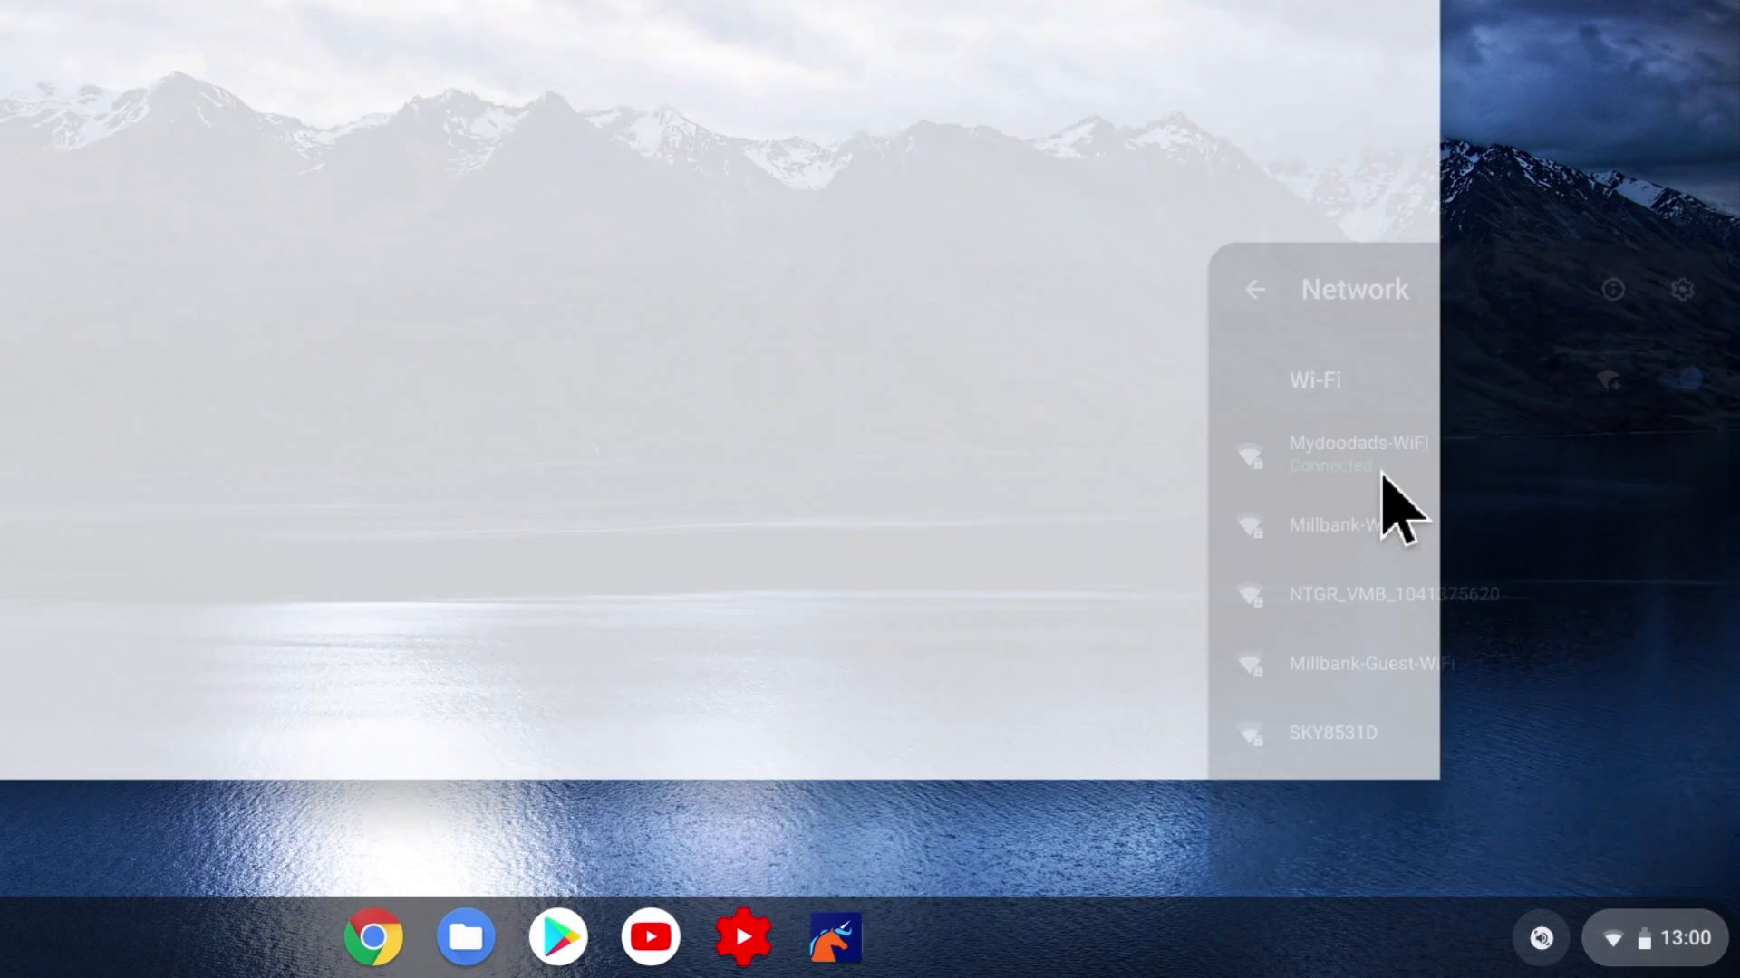
pyautogui.click(1358, 453)
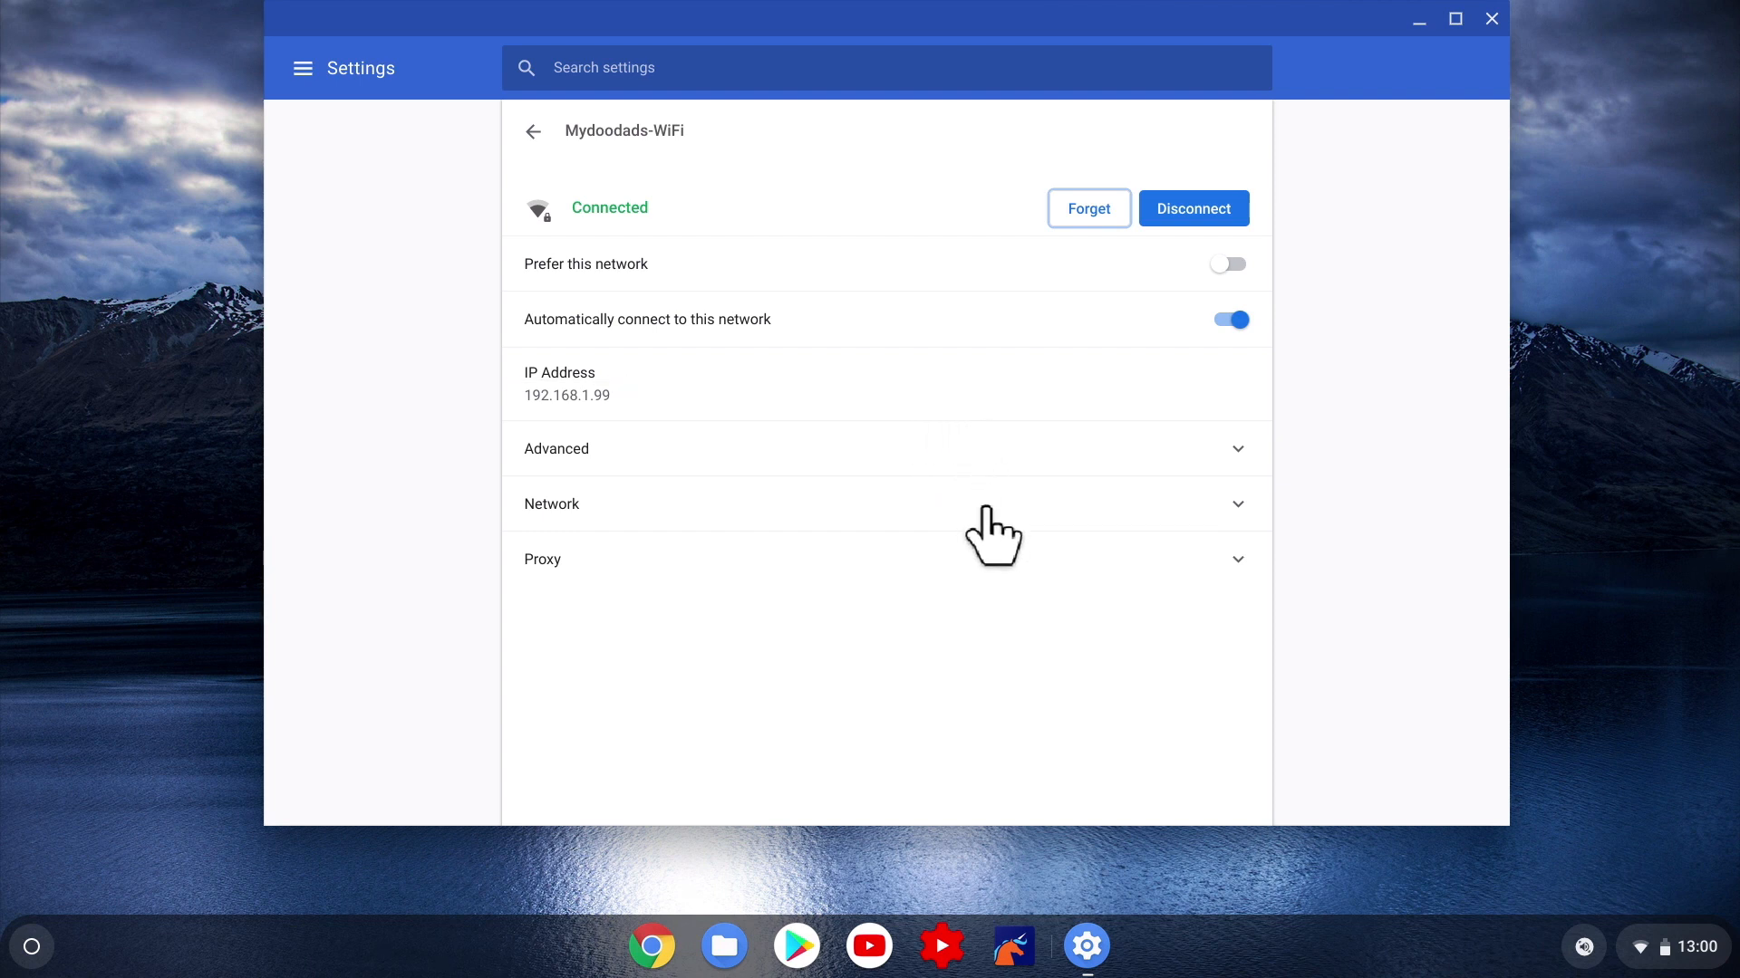
# - Expand the Network section to view IP, routing prefix, gateway and IPv6, then close Settings
pyautogui.click(551, 504)
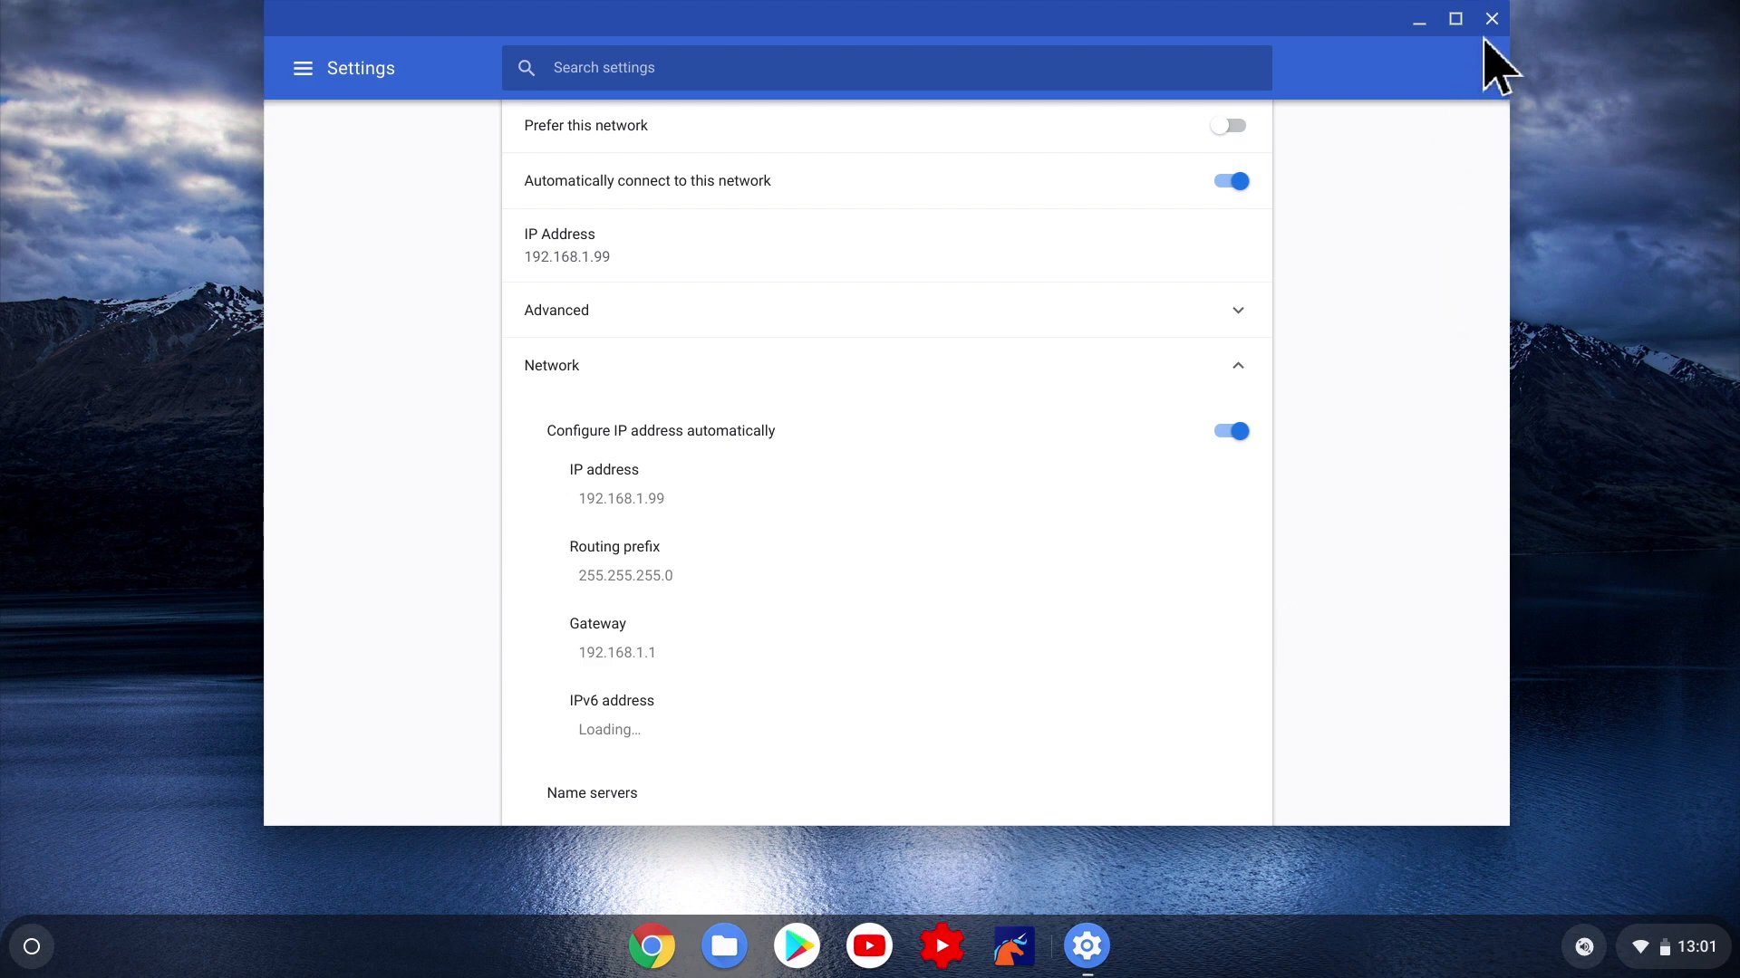
pyautogui.click(1491, 19)
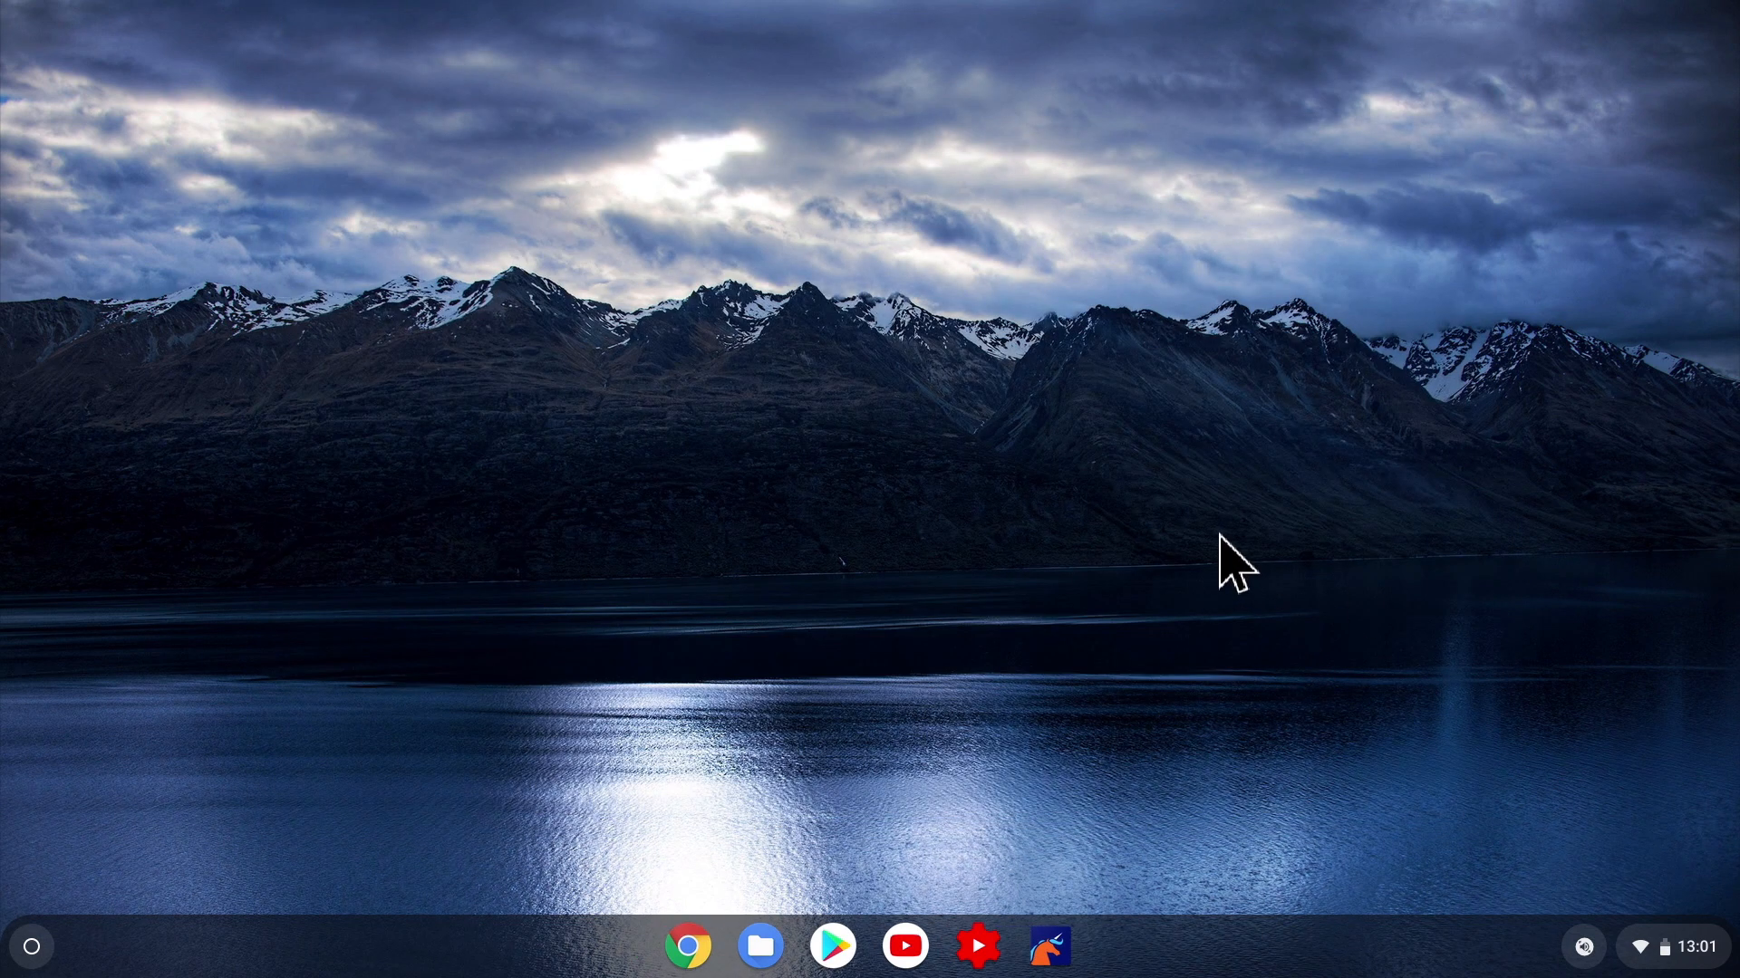